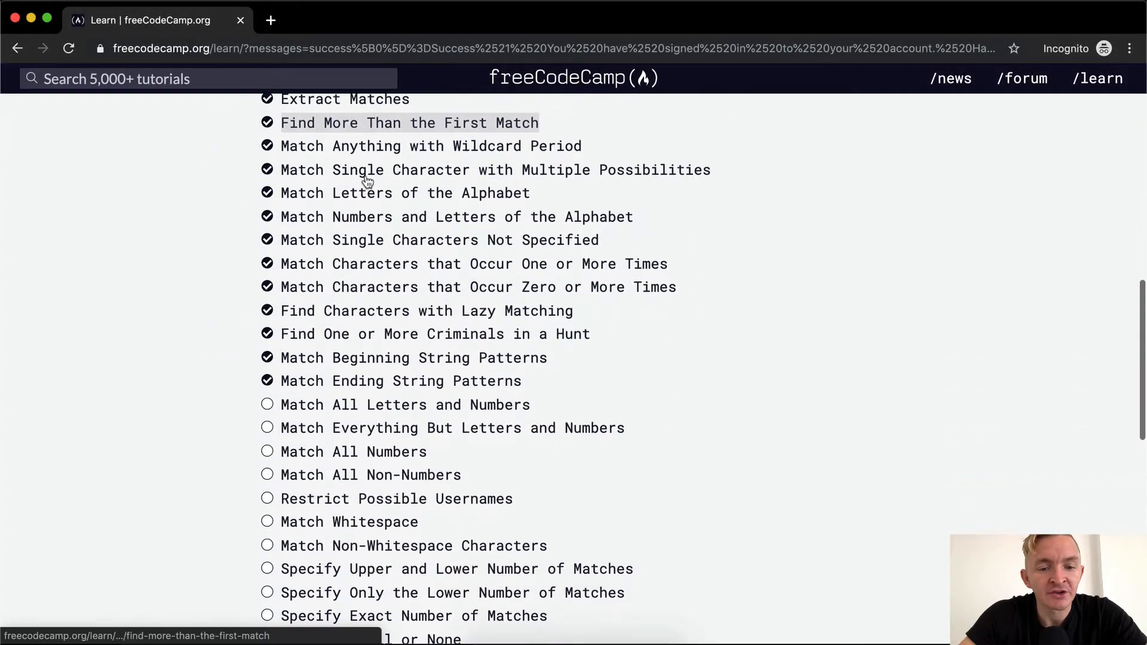
Open the 'Match All Letters and Numbers' regex challenge from the curriculum list.
left_click(405, 403)
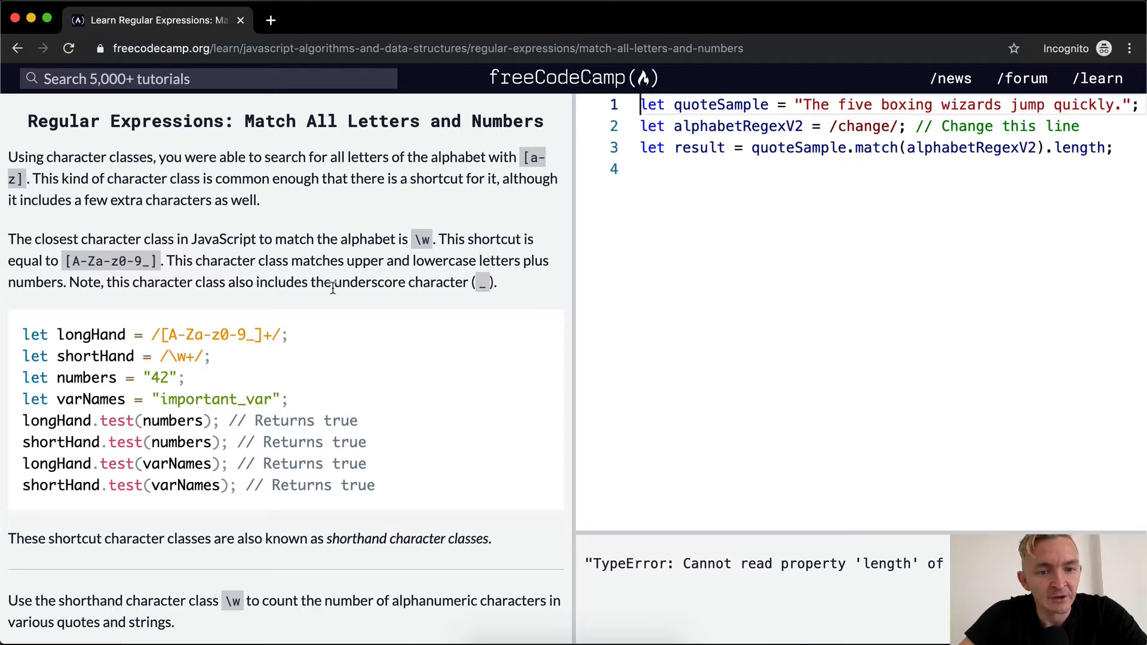
scroll("down", 3)
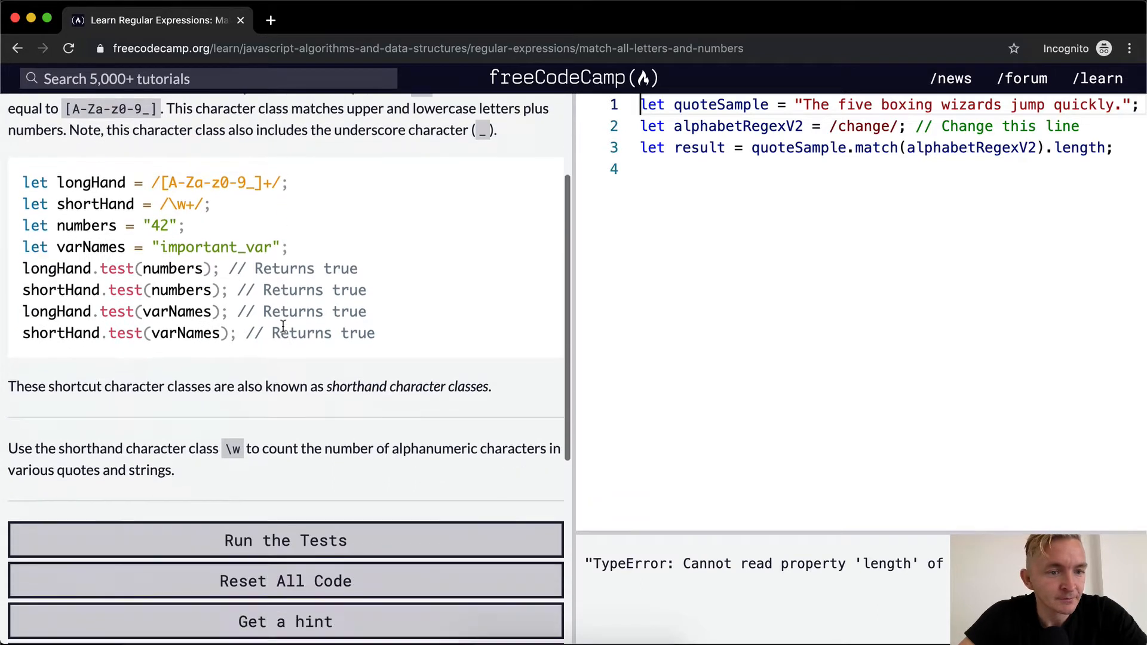
scroll("down", 3)
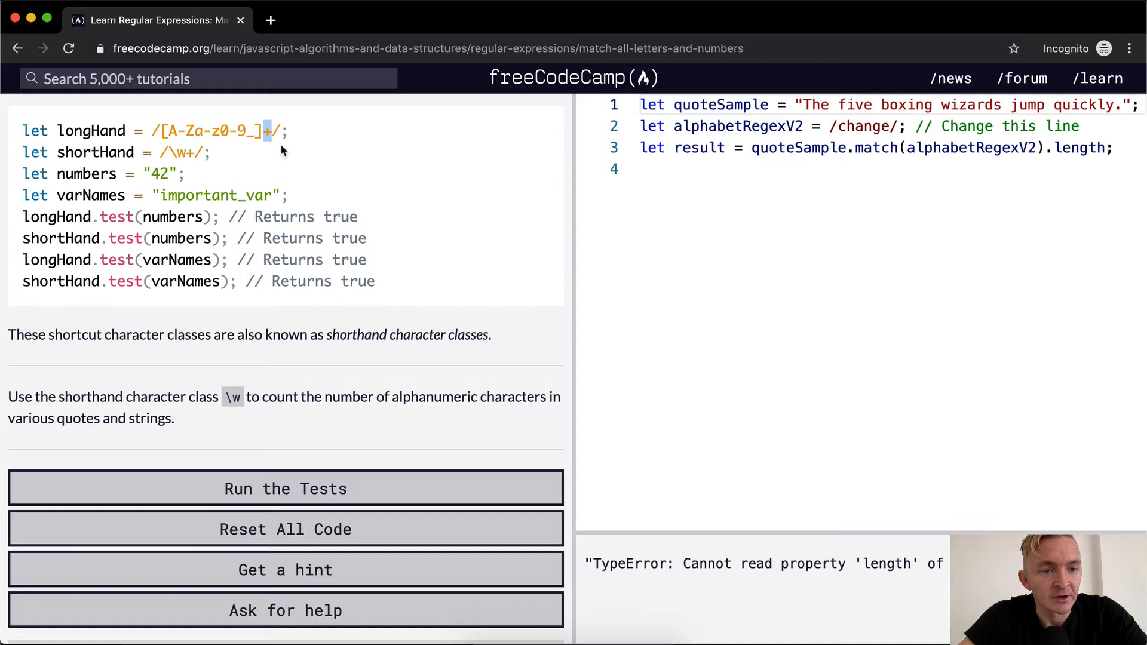
mouse_move(172, 148)
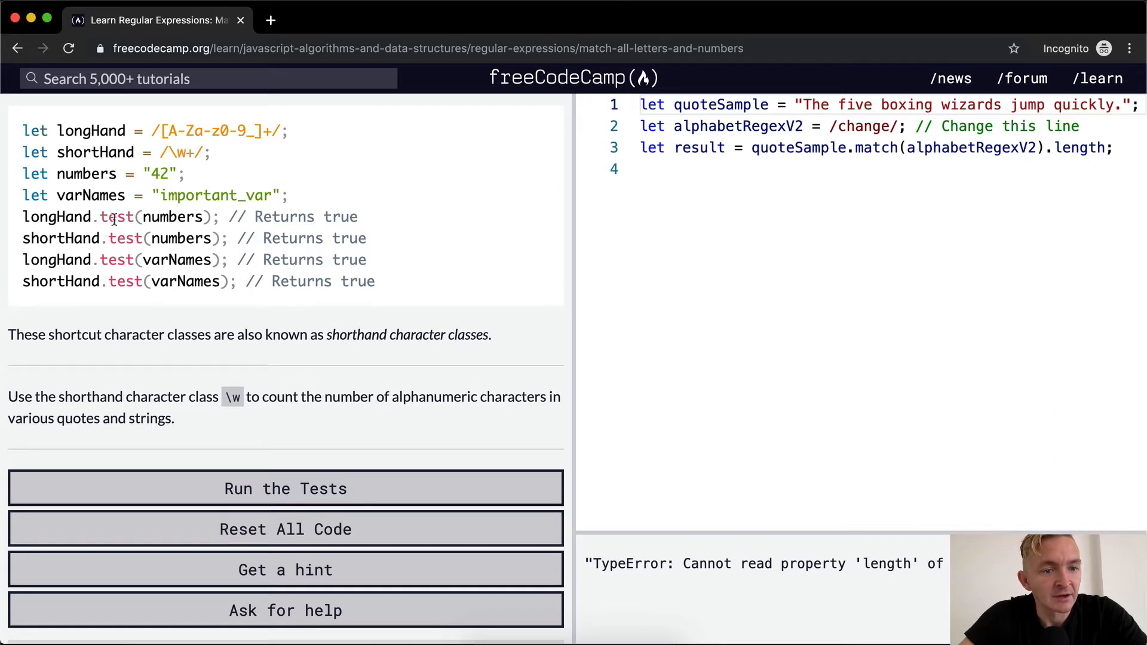
left_click_drag(57, 131, 286, 131)
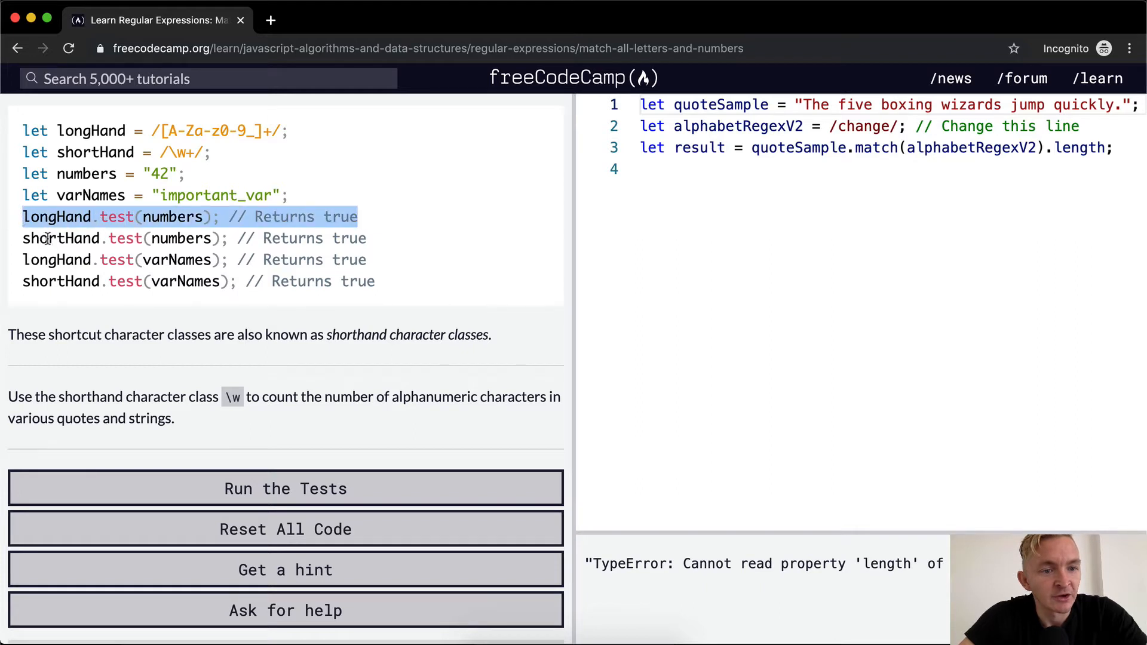
mouse_move(173, 259)
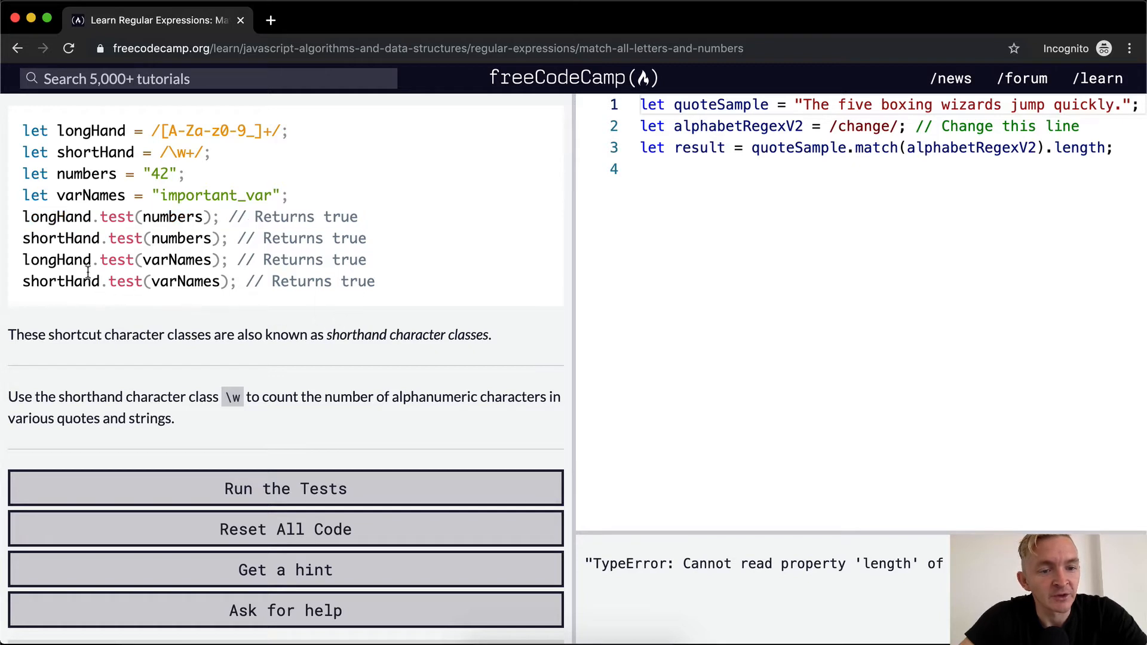
left_click_drag(22, 130, 210, 152)
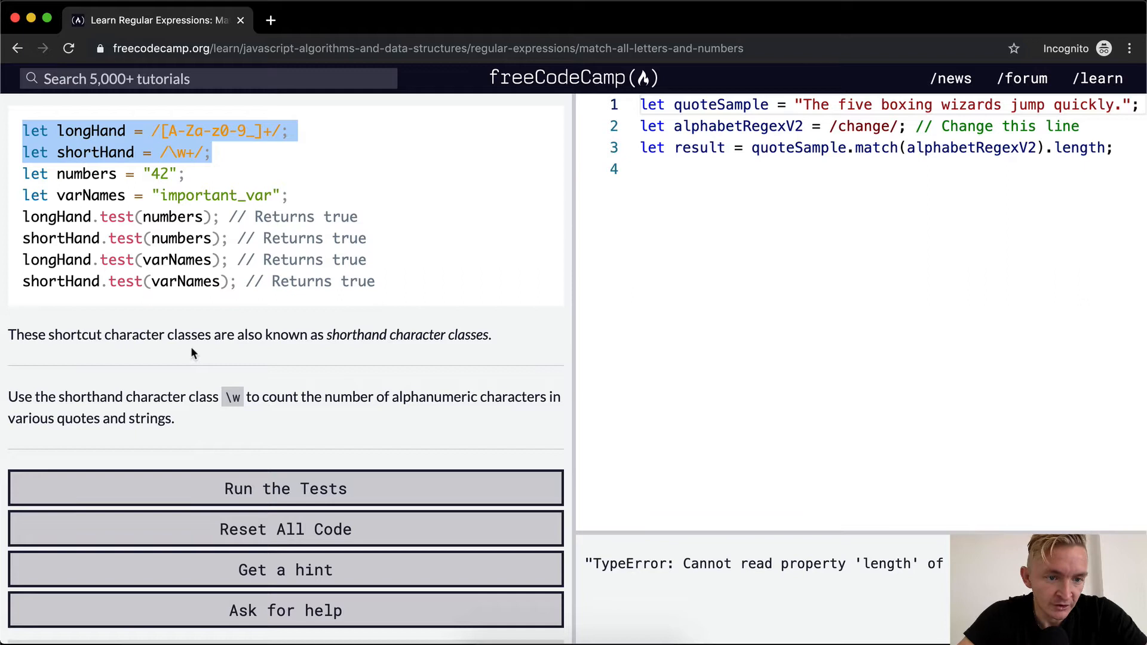
mouse_move(272, 353)
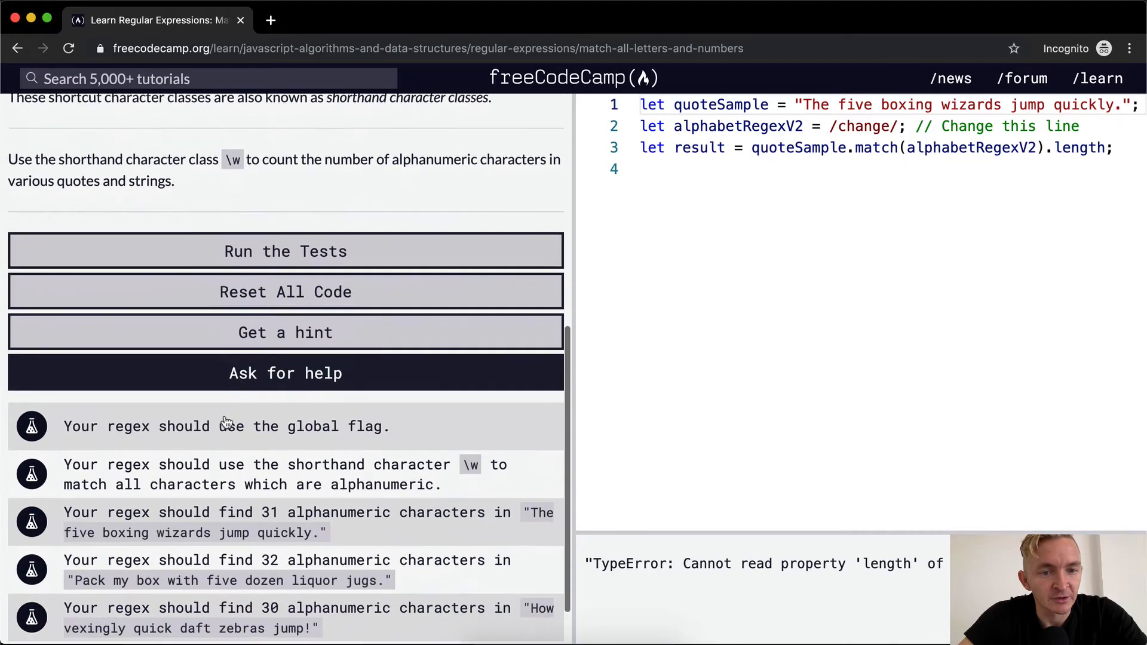
Change alphabetRegexV2 to /\w+/ and add console.log(result), which prints 1.
scroll("down", 3)
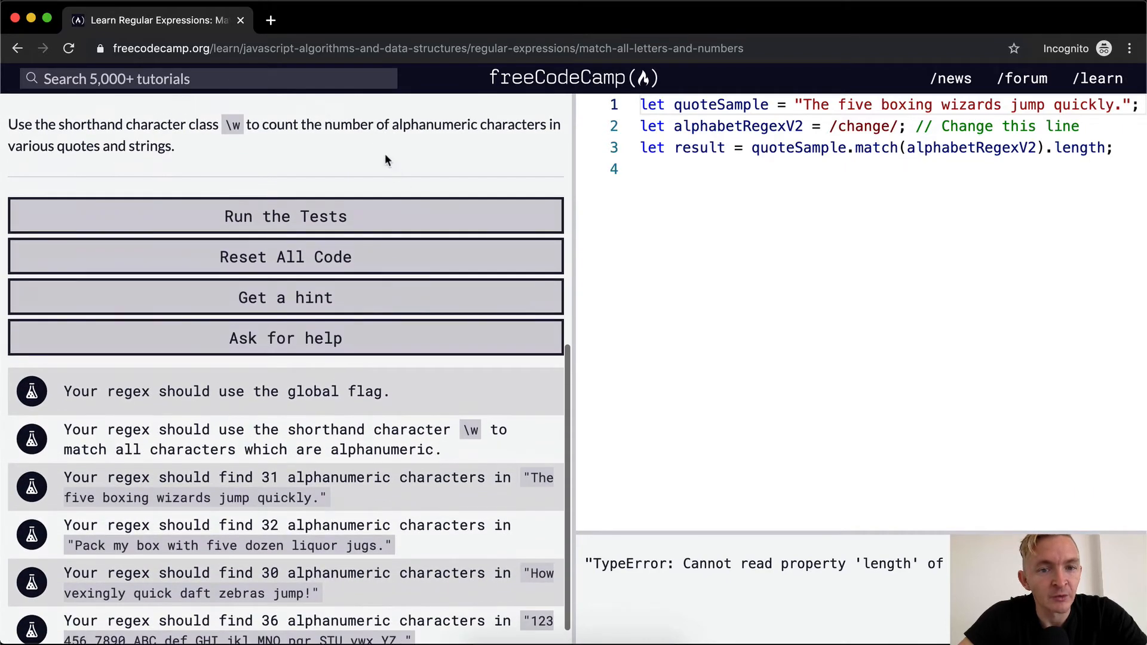
scroll("down", 3)
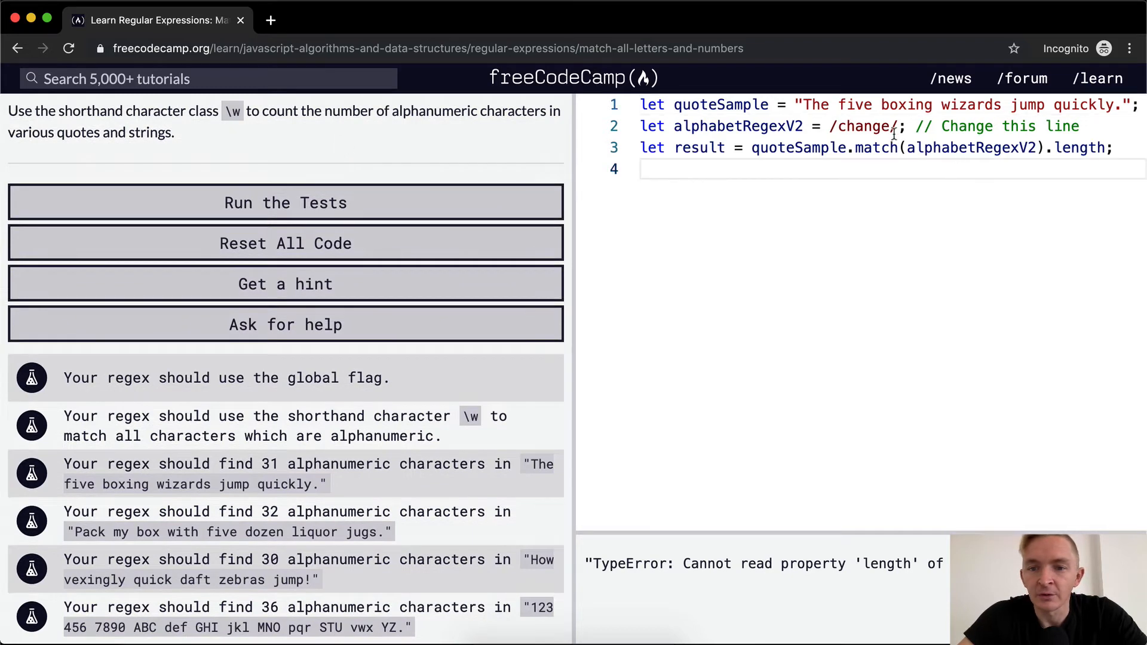
type("\\w+")
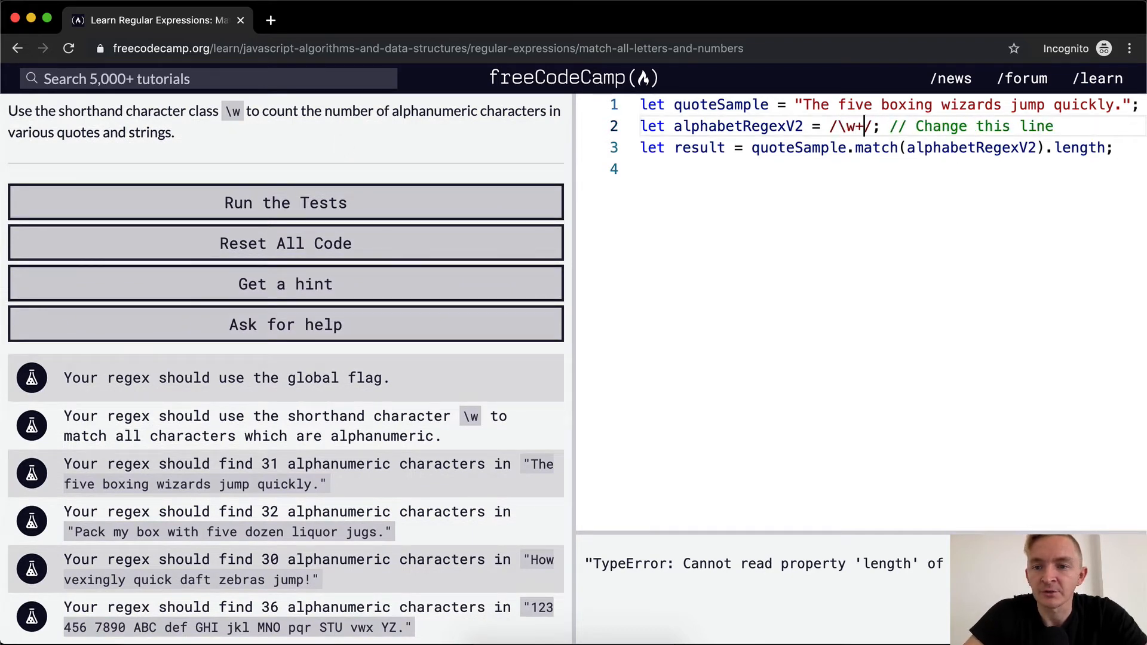
type("console.log(result);")
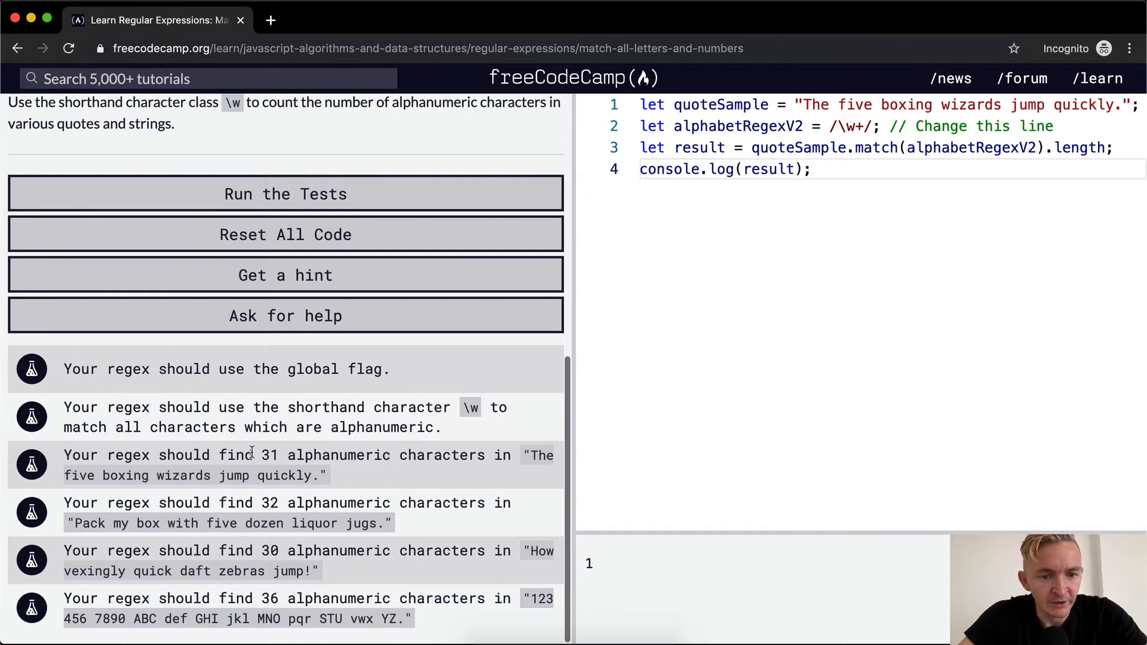
mouse_move(333, 454)
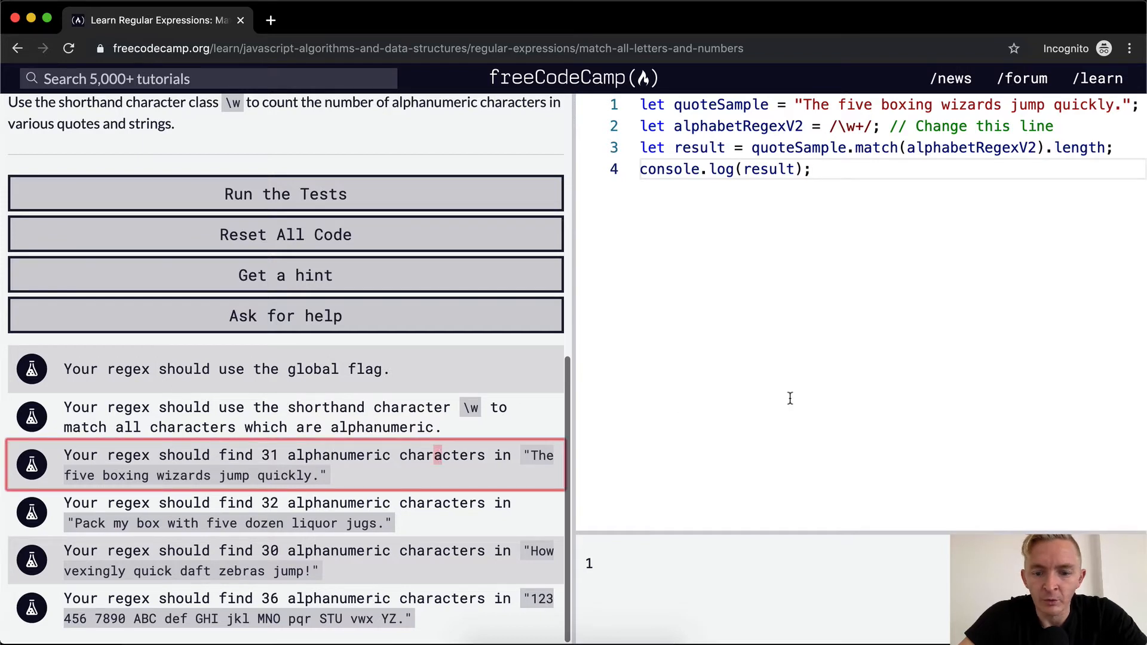
Add the g flag making the regex /\w+/g and run the tests; console prints 6, two tests pass.
double_click(696, 148)
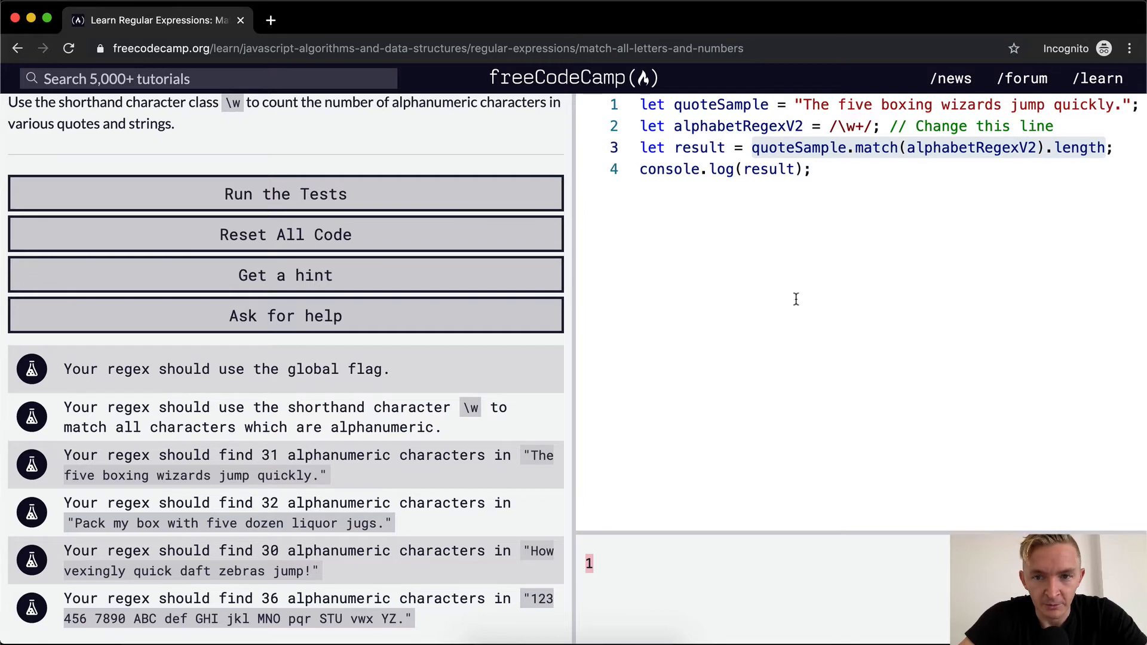
mouse_move(814, 105)
type("g")
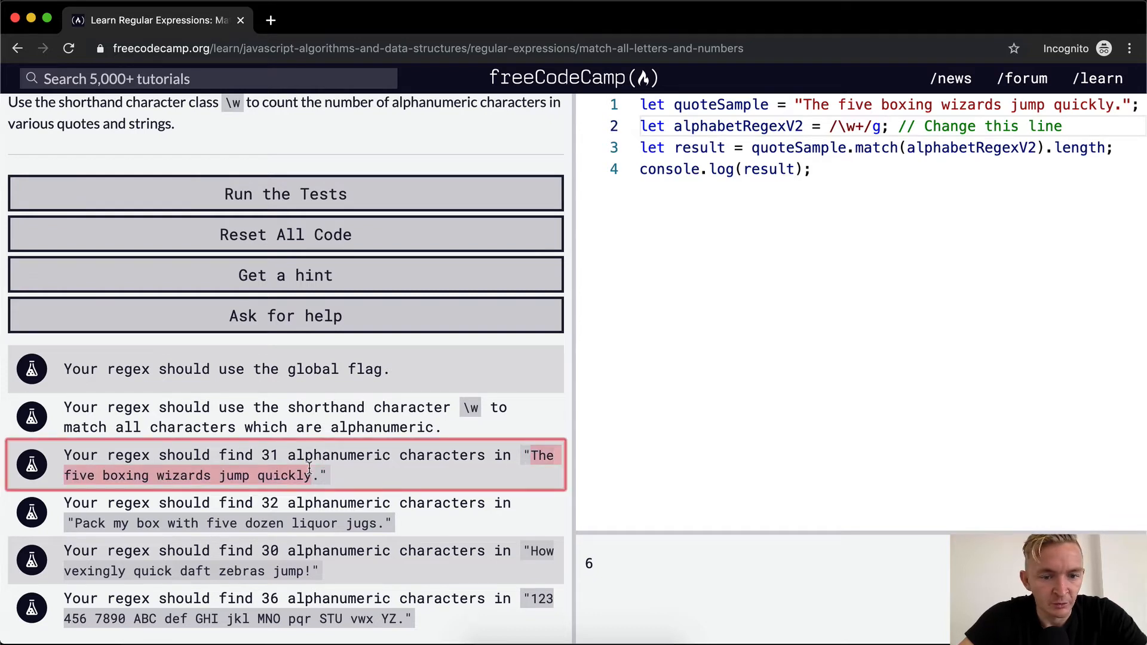
left_click_drag(803, 105, 1110, 106)
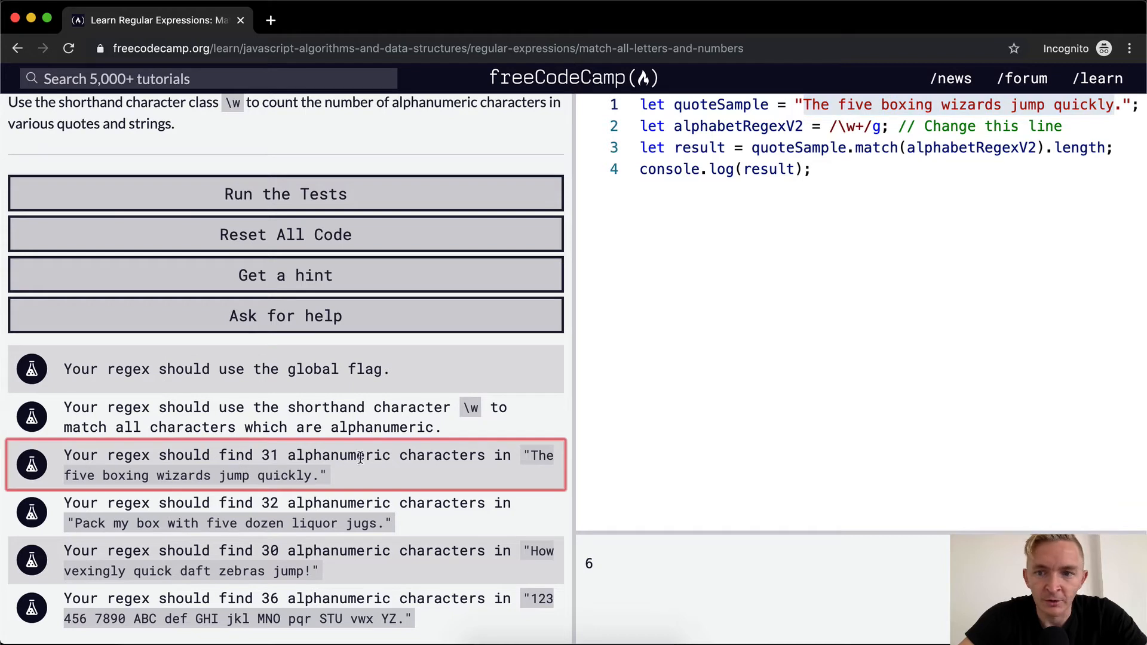
left_click(284, 193)
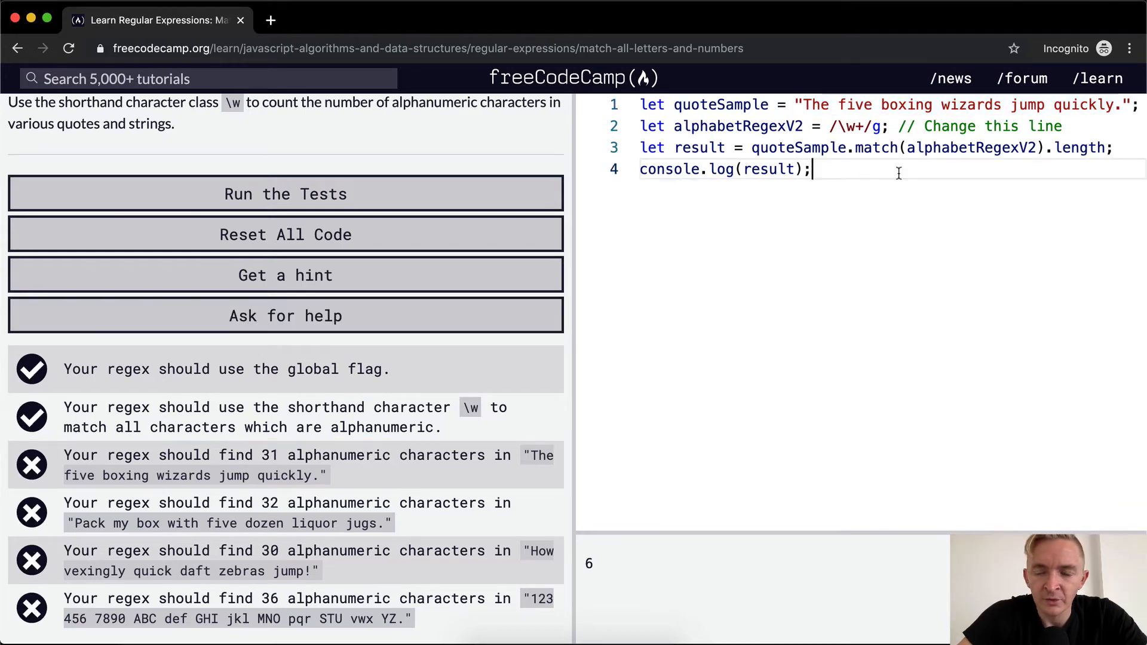
Drop the + so the regex is /\w/g and append .length to the match call; console prints 31.
key("Backspace")
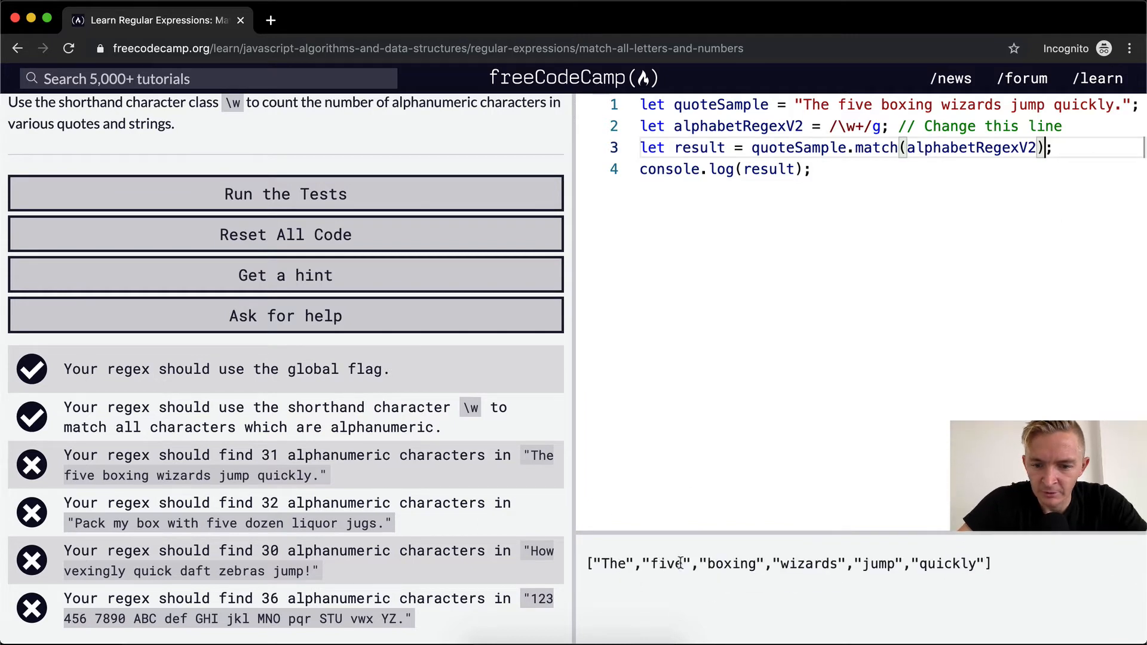
mouse_move(294, 281)
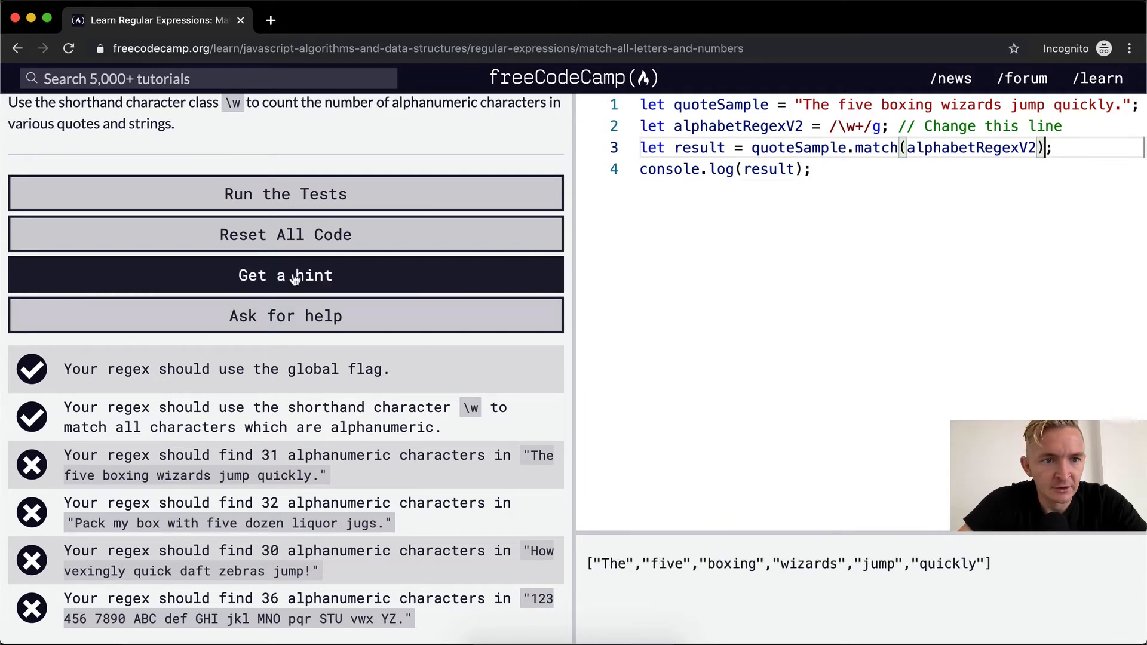
mouse_move(401, 465)
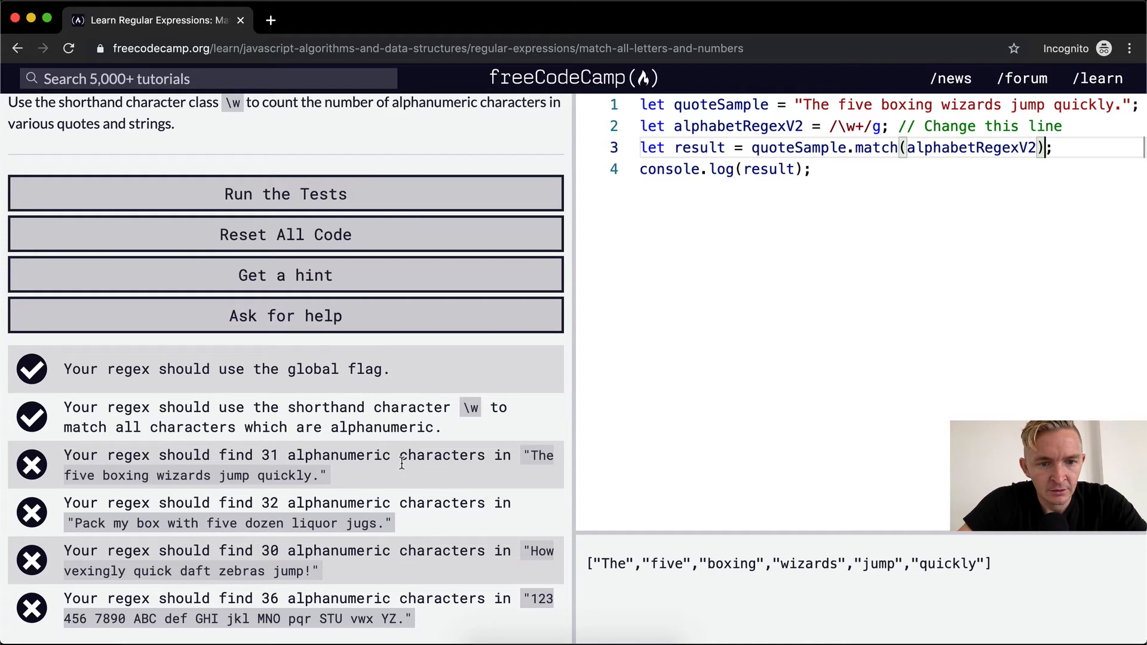
mouse_move(979, 277)
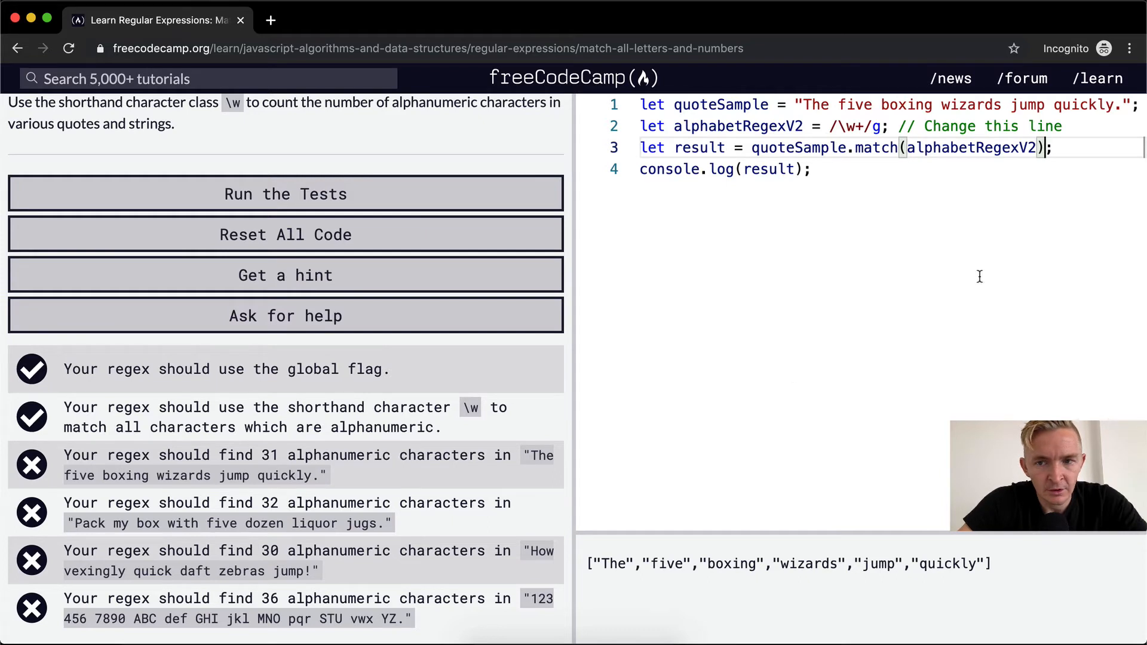
key("Backspace")
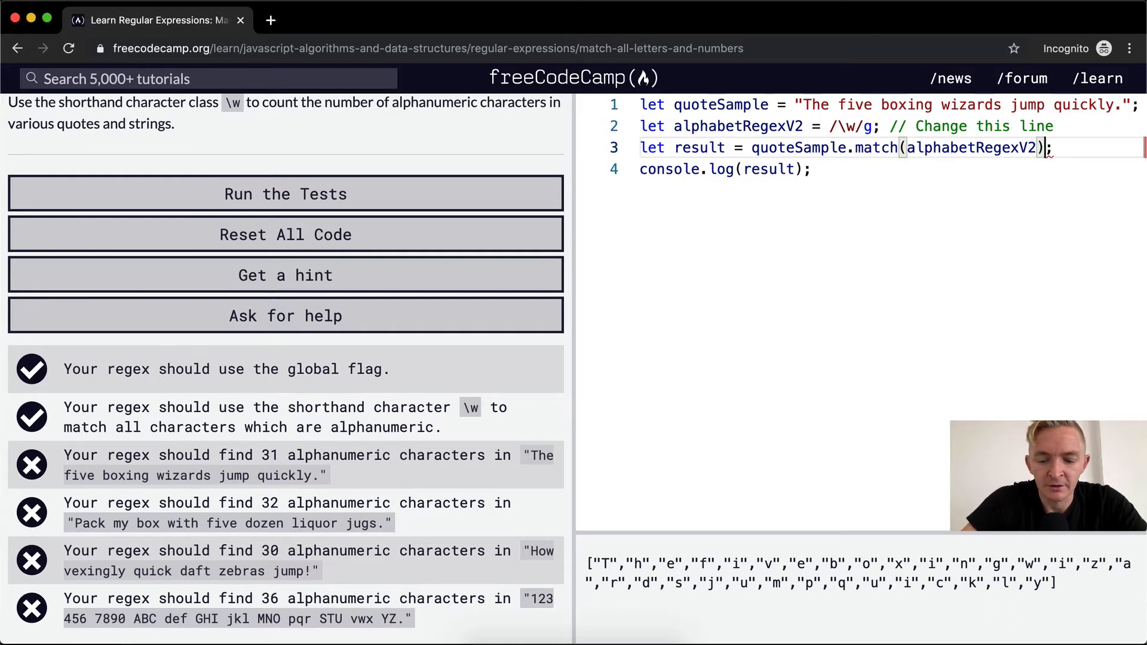
type(".length")
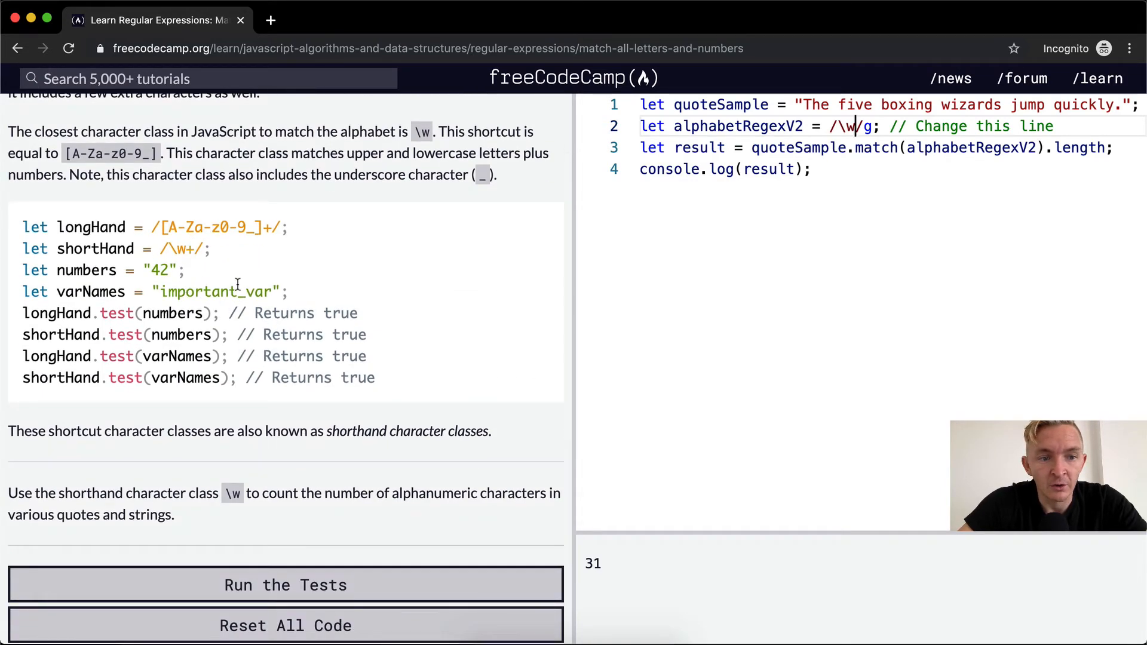
mouse_move(960, 81)
type("+")
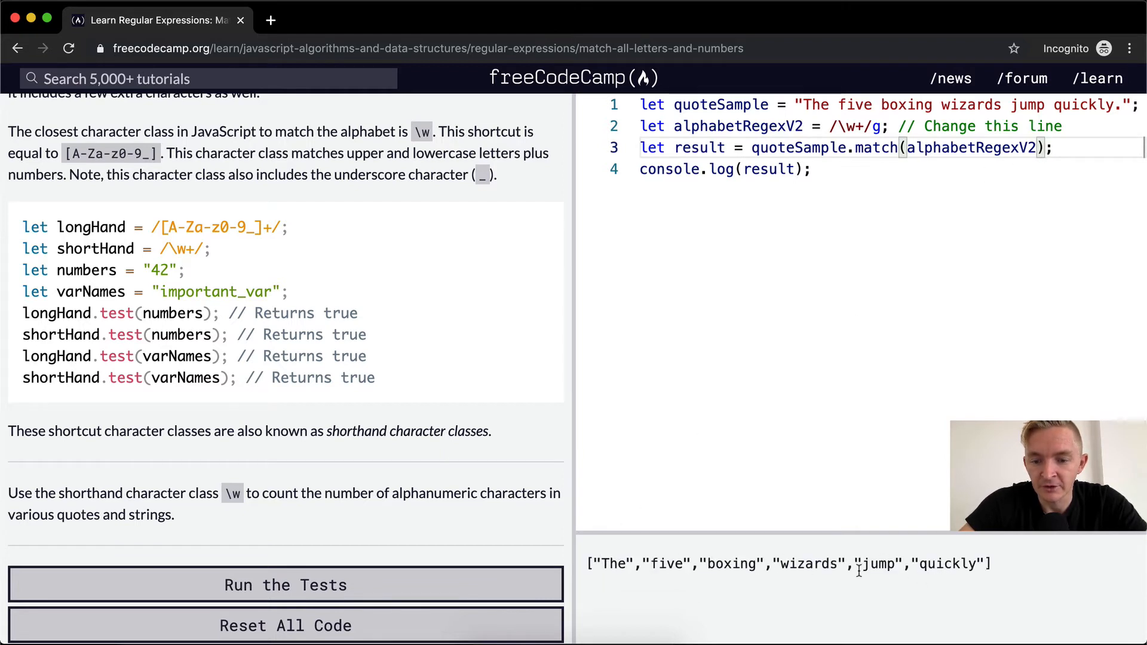
mouse_move(617, 602)
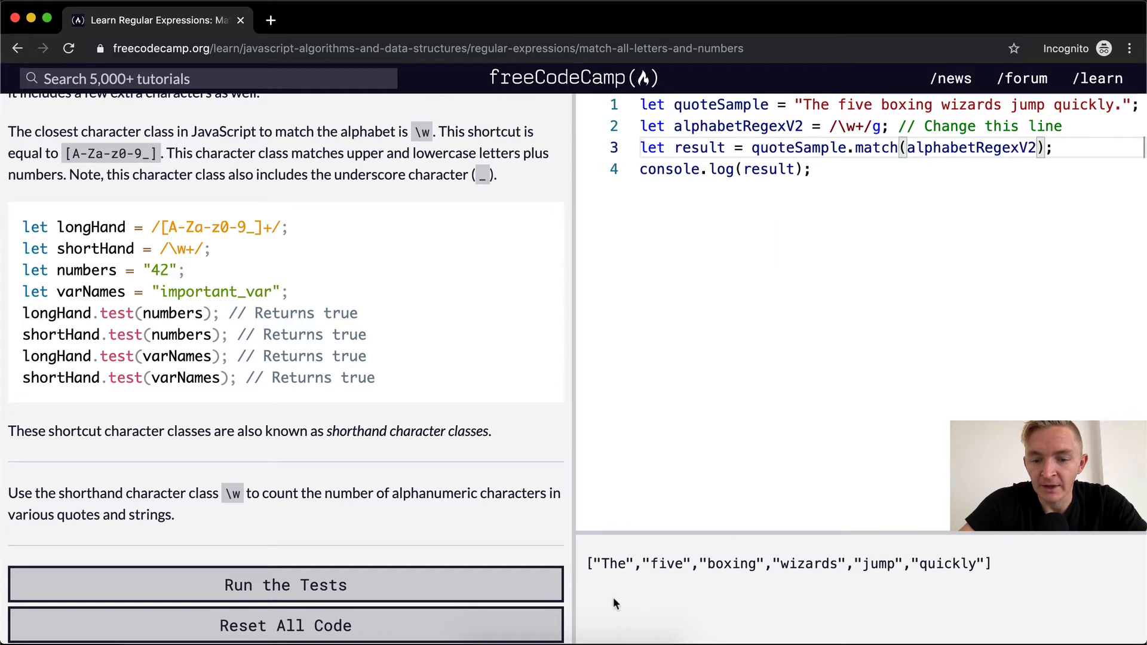
mouse_move(740, 559)
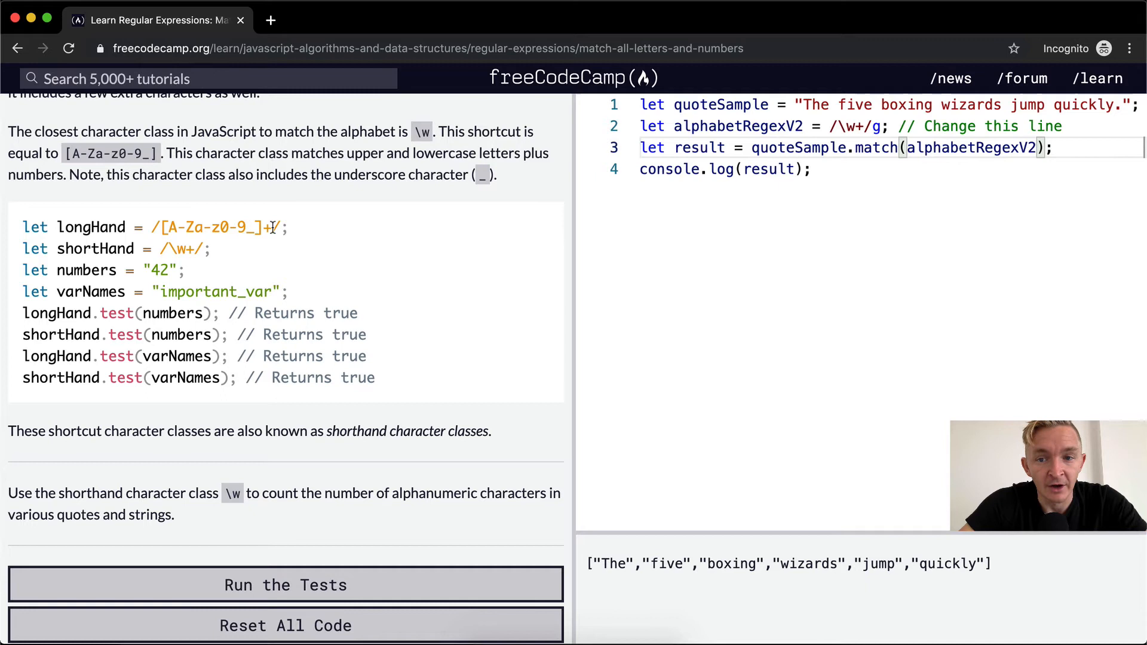
mouse_move(253, 227)
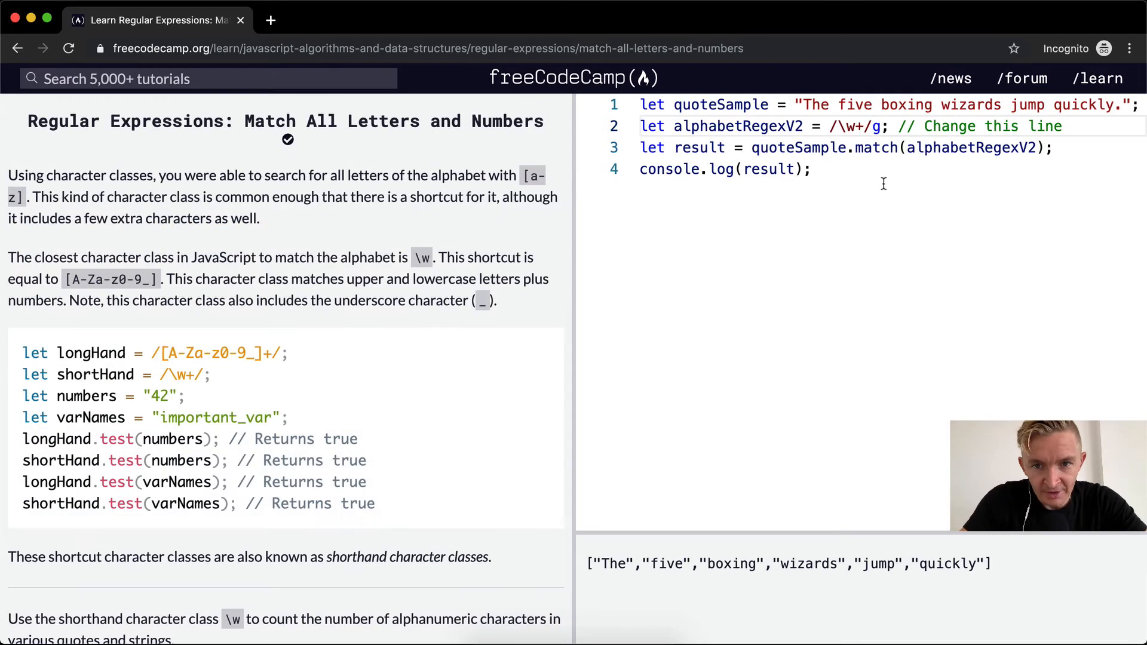
mouse_move(848, 126)
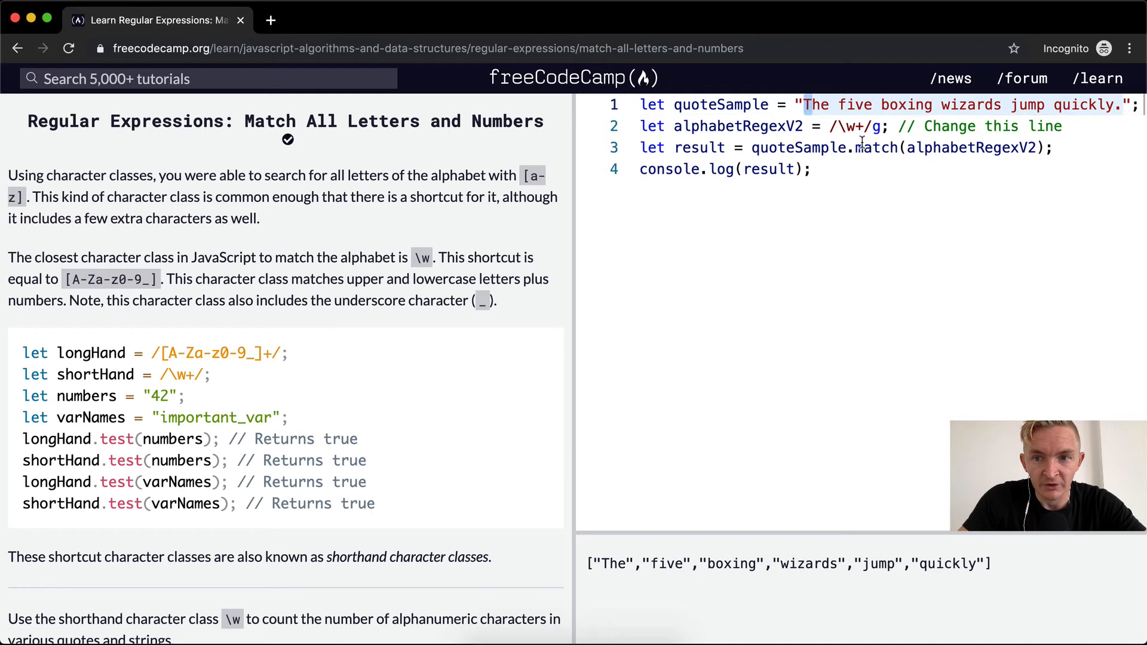
left_click(803, 105)
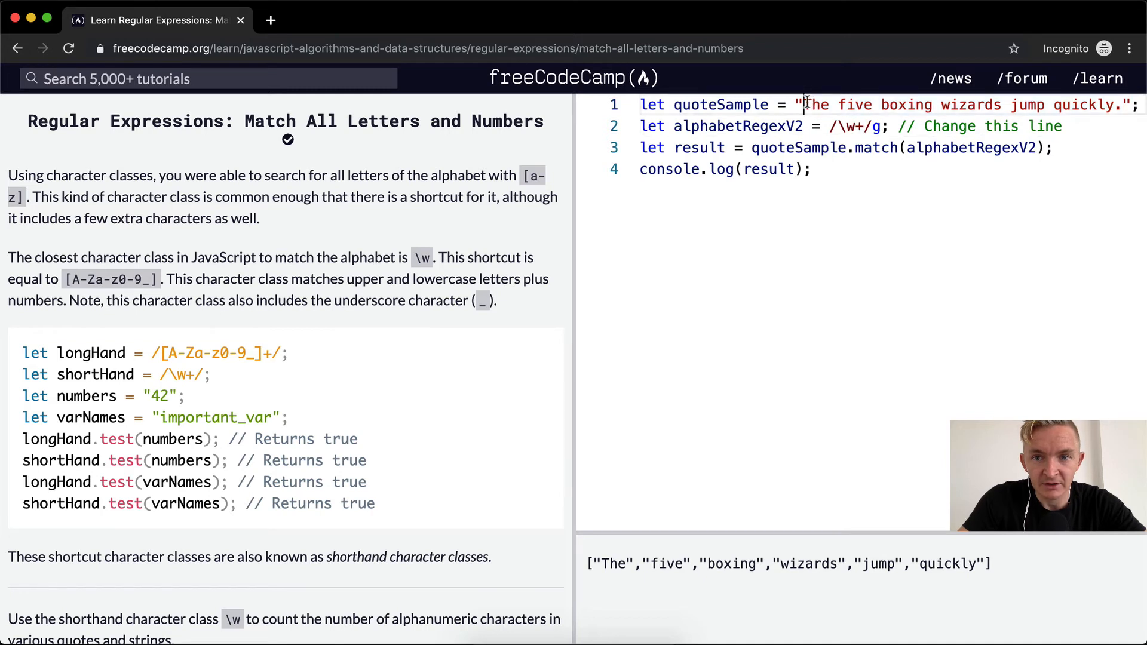
double_click(816, 105)
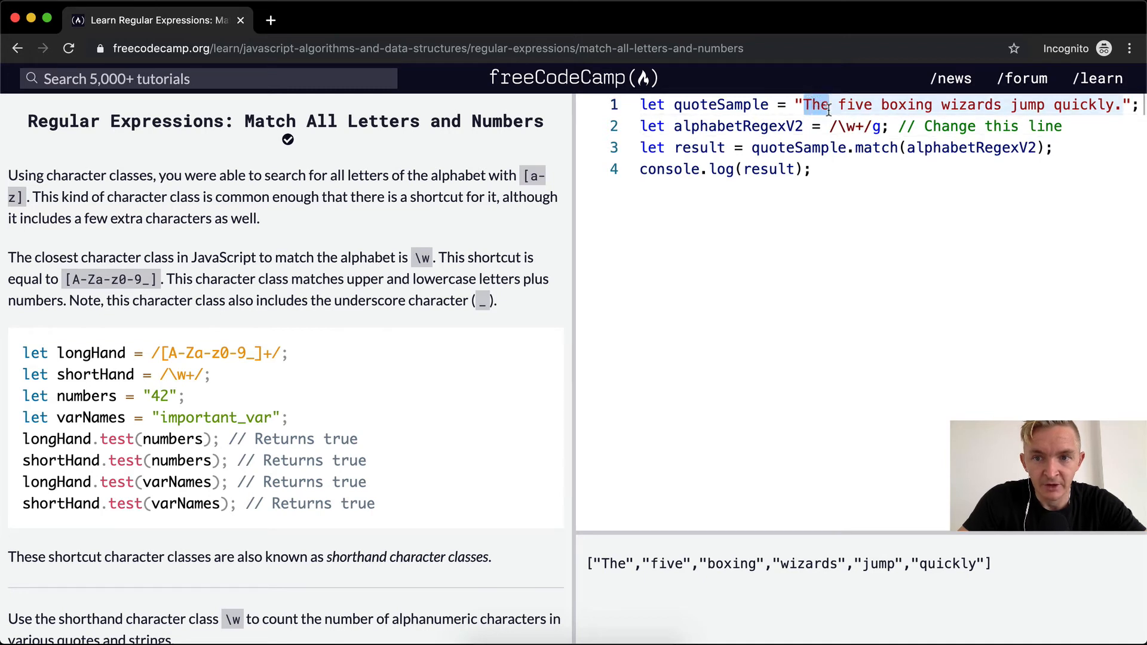
left_click(805, 106)
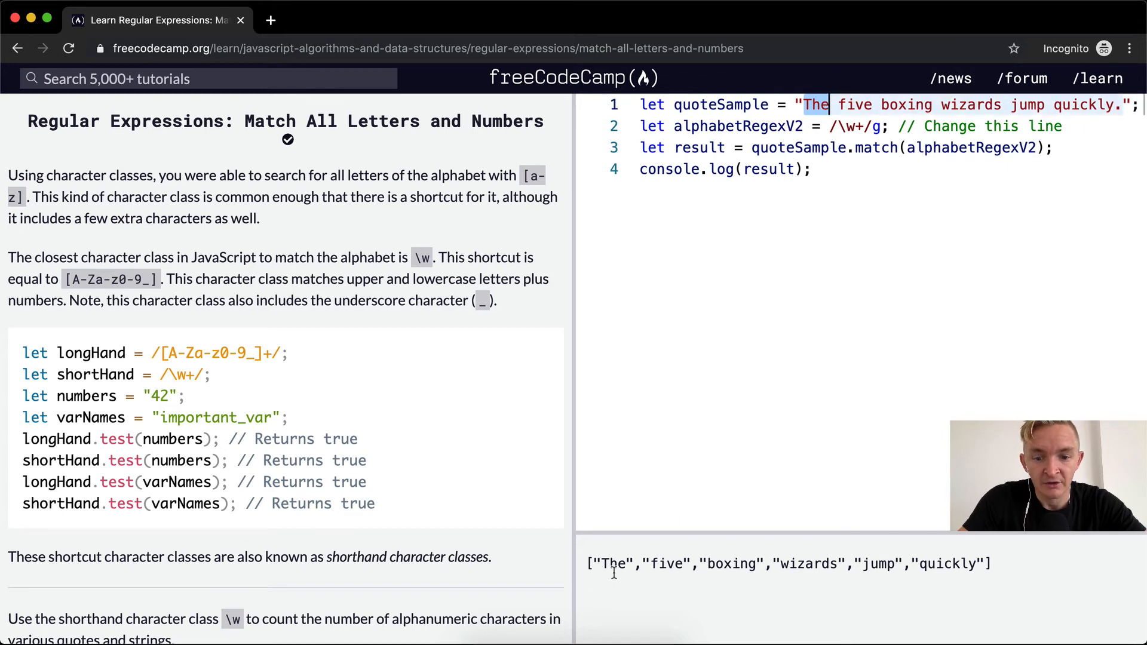
left_click_drag(183, 352, 261, 352)
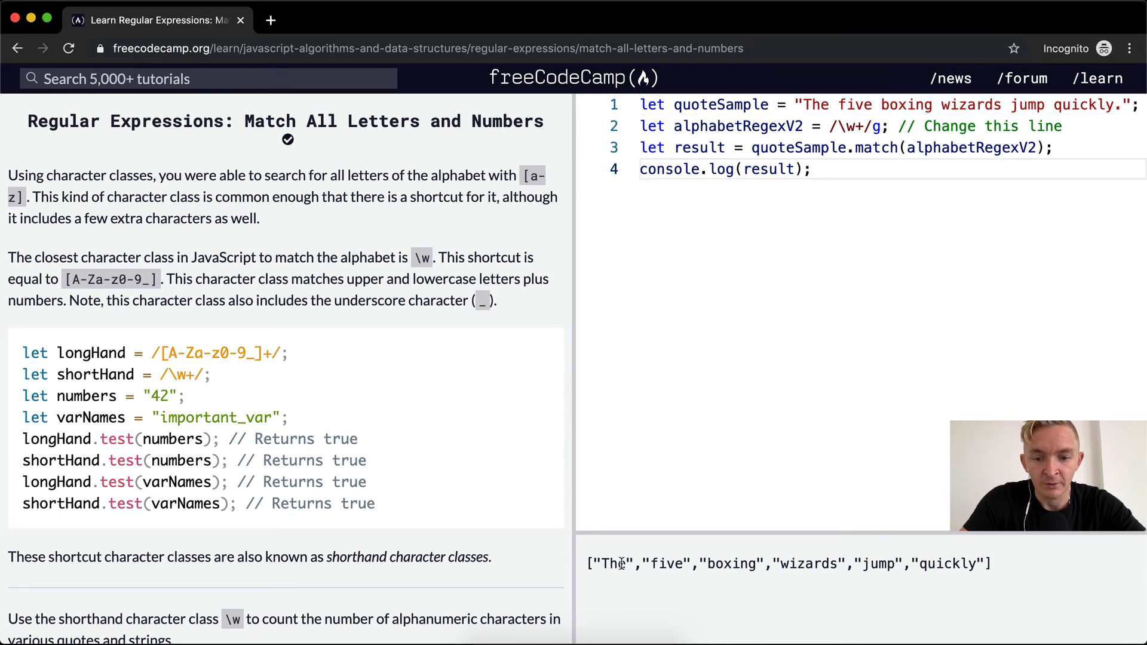
mouse_move(610, 544)
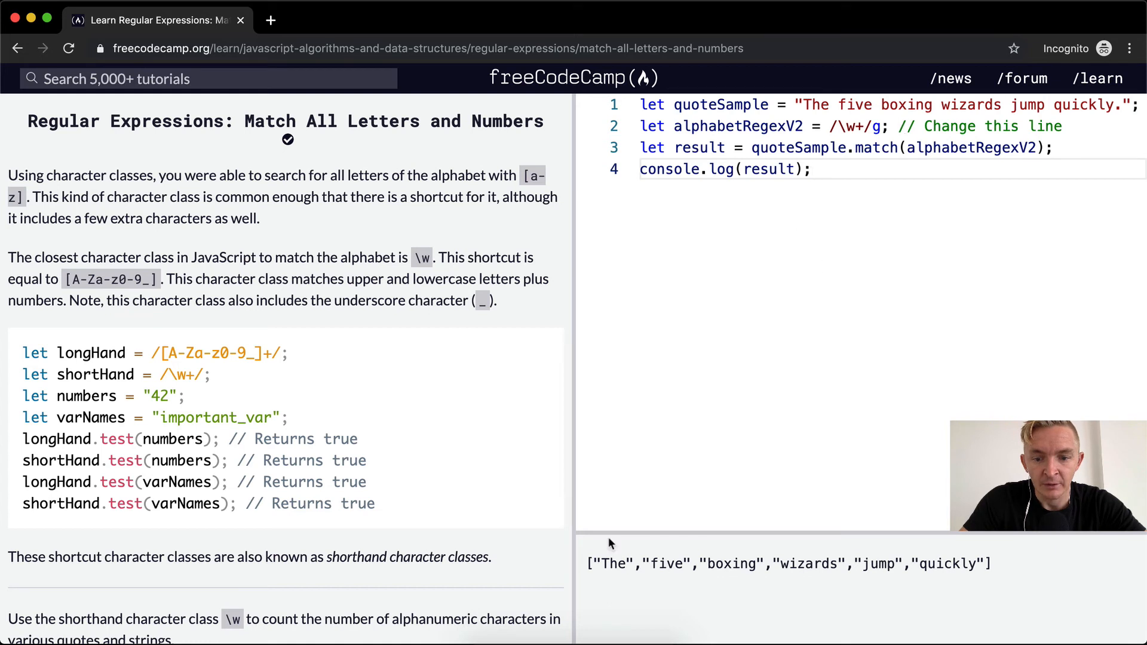
double_click(610, 563)
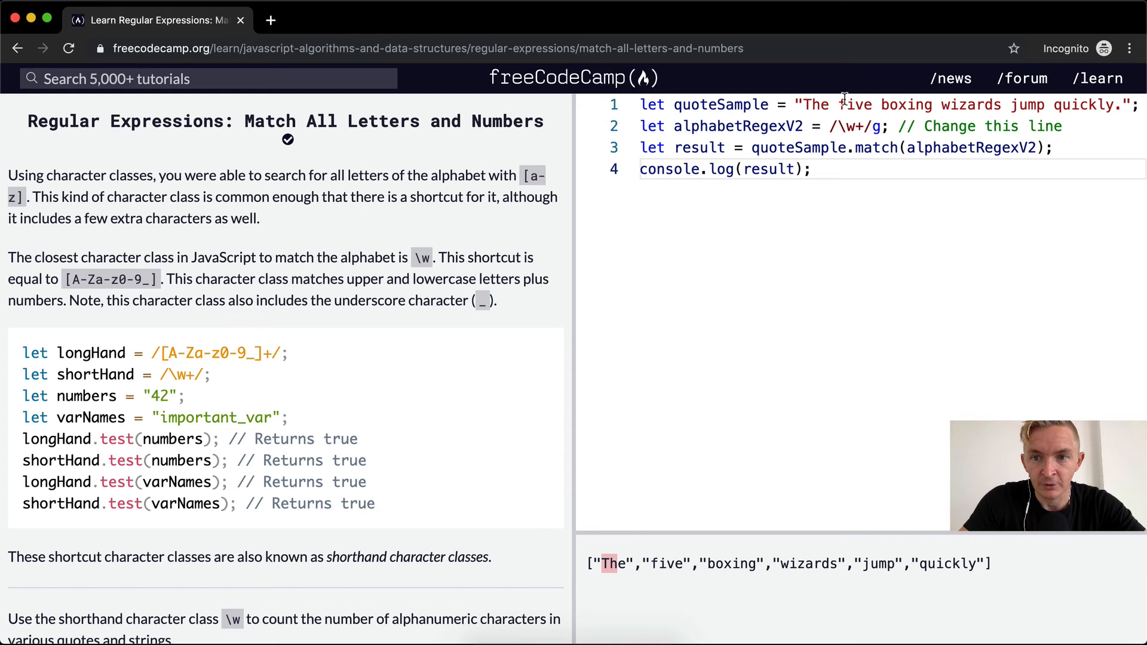
mouse_move(909, 105)
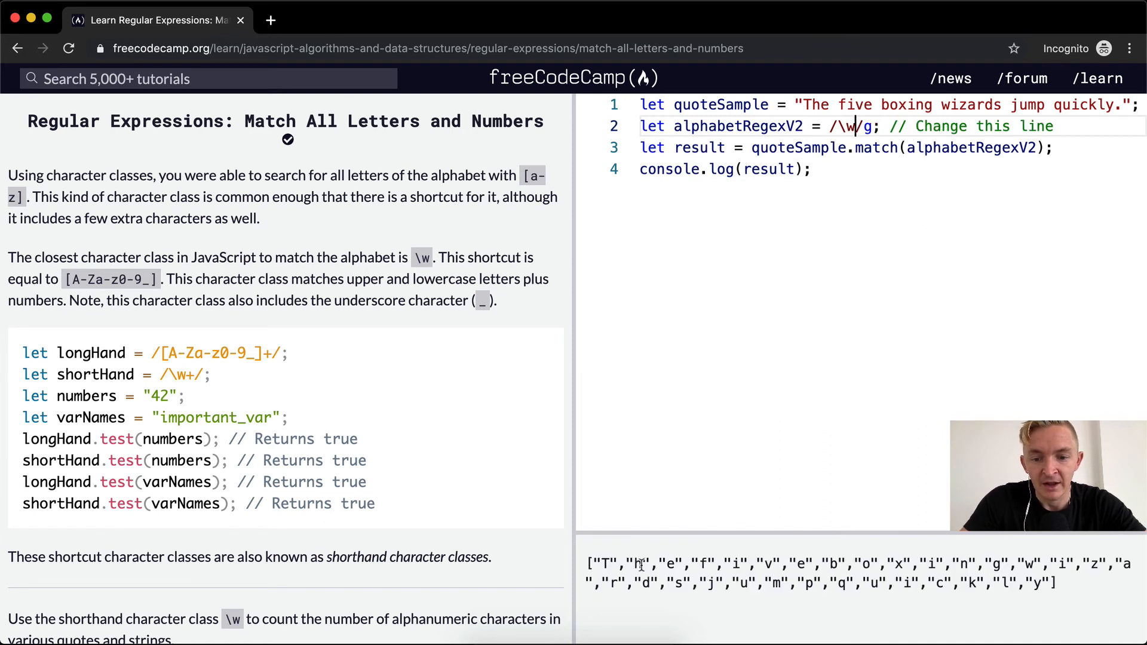
mouse_move(681, 568)
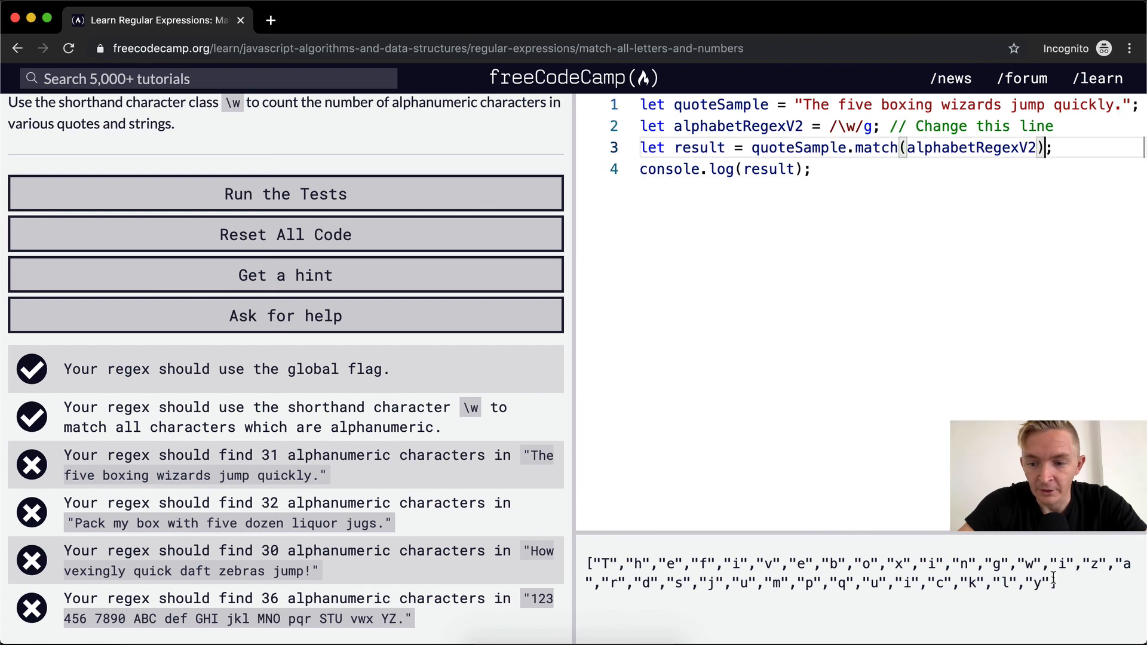
Restore .length on the match call and run the tests; all pass with the Checkmate dialog.
type(".length")
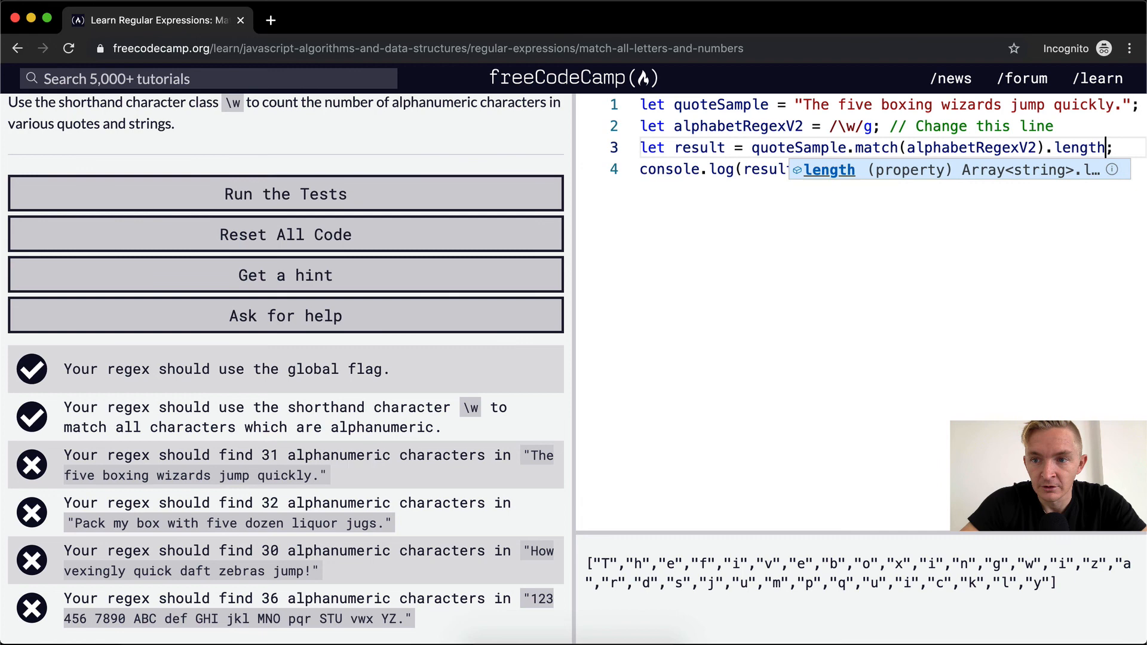
left_click(284, 193)
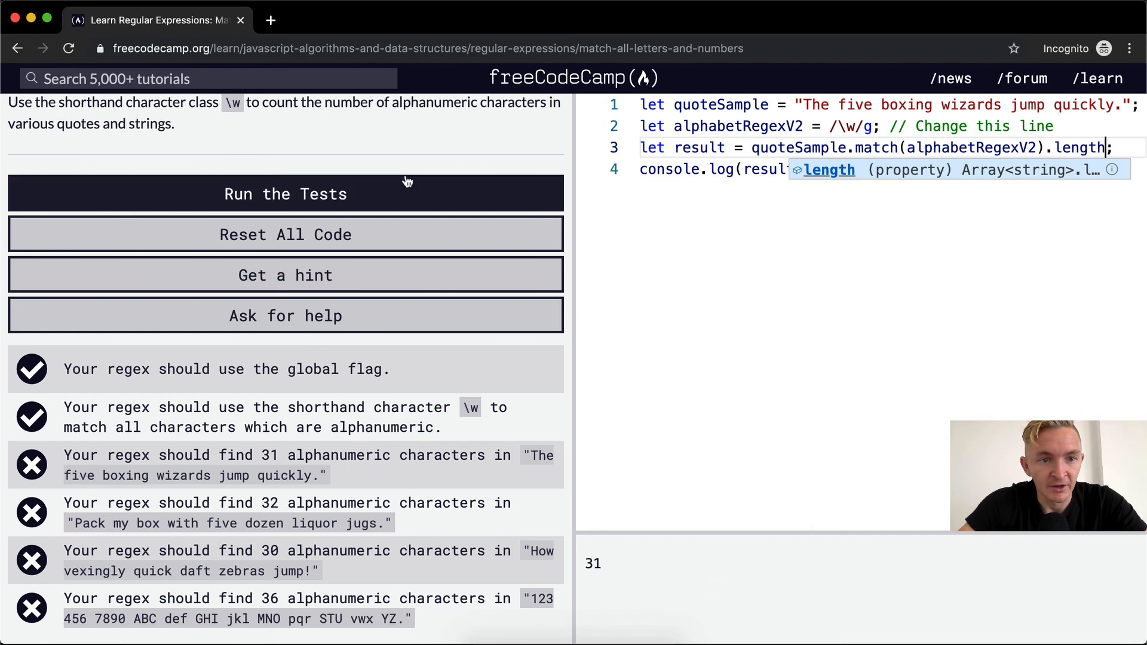
left_click(284, 194)
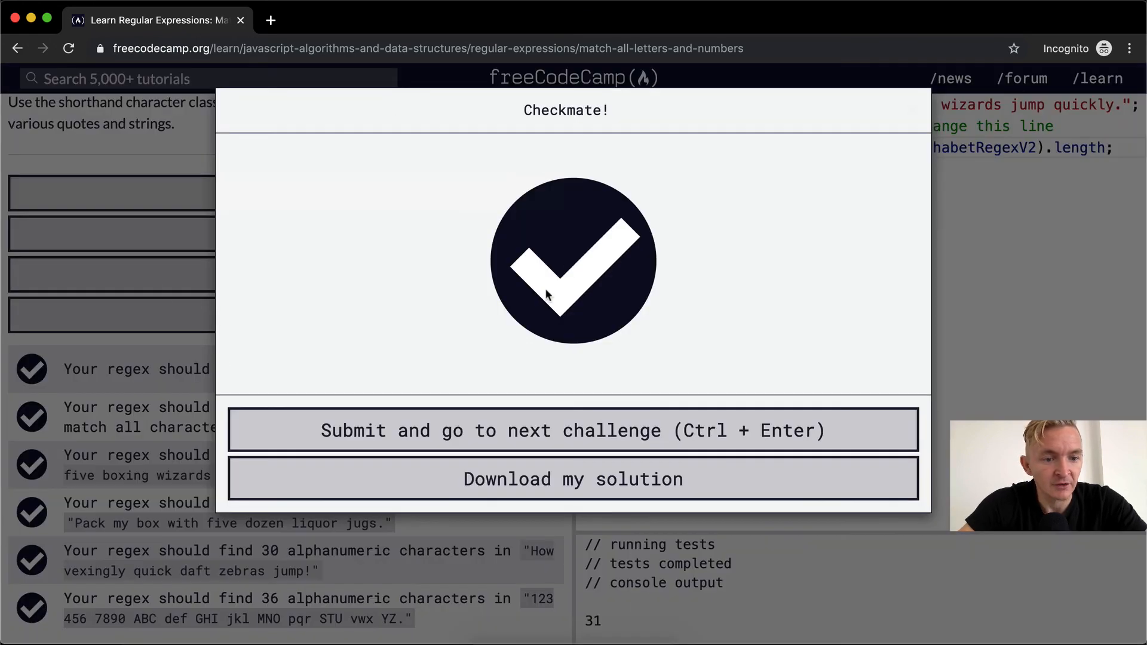
mouse_move(416, 322)
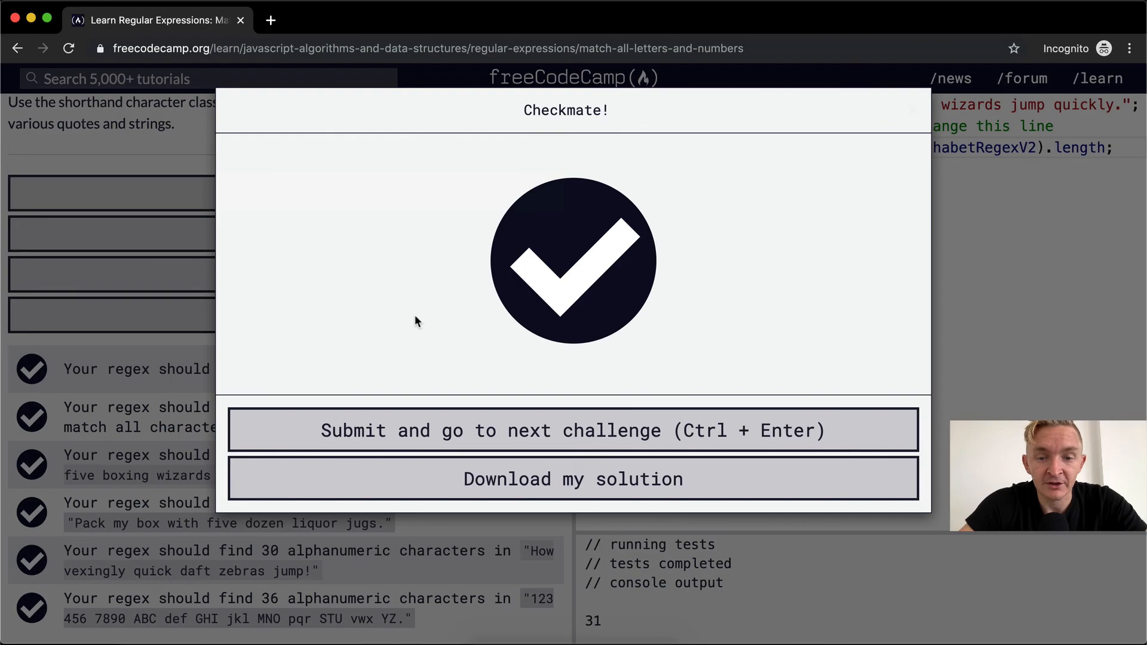